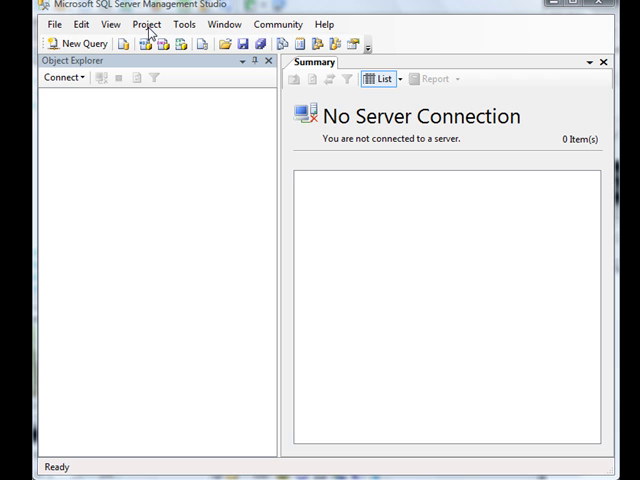
# Look through the view, editing and window layout menus before configuring.
pyautogui.click(110, 24)
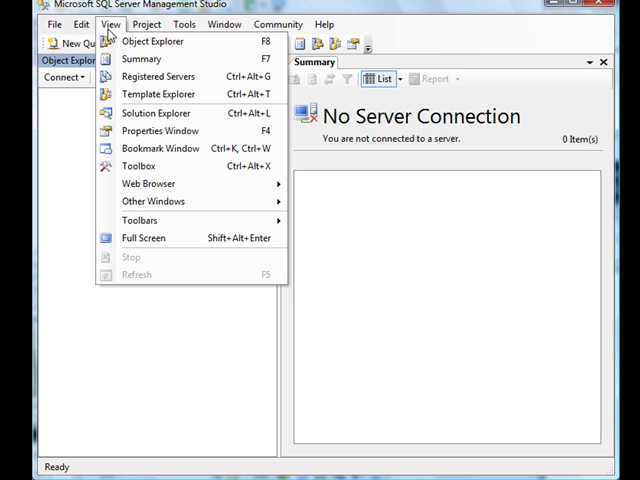
pyautogui.click(80, 24)
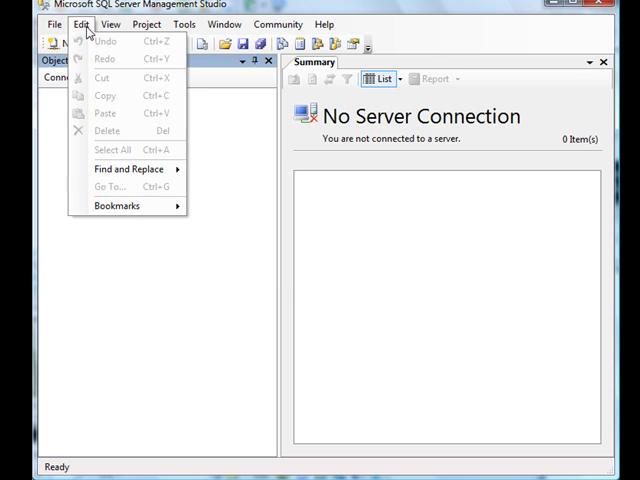
pyautogui.click(224, 24)
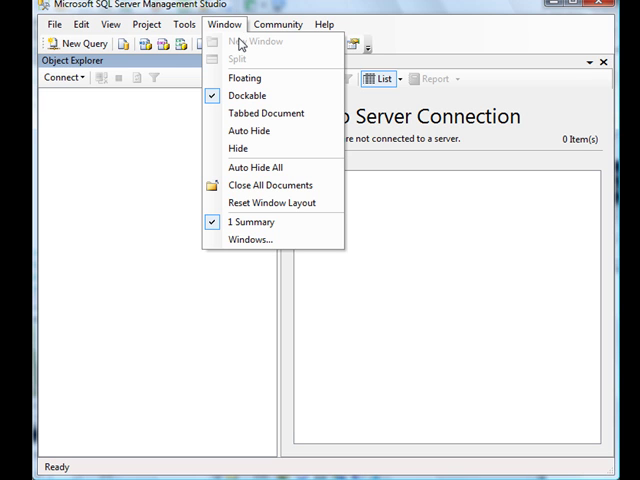
pyautogui.moveTo(220, 426)
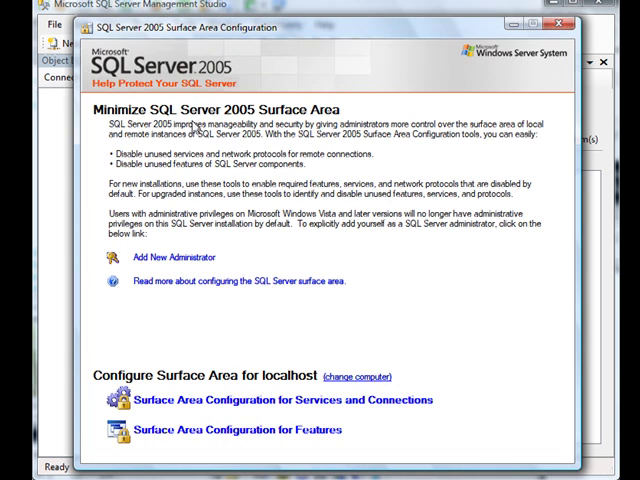
pyautogui.moveTo(296, 72)
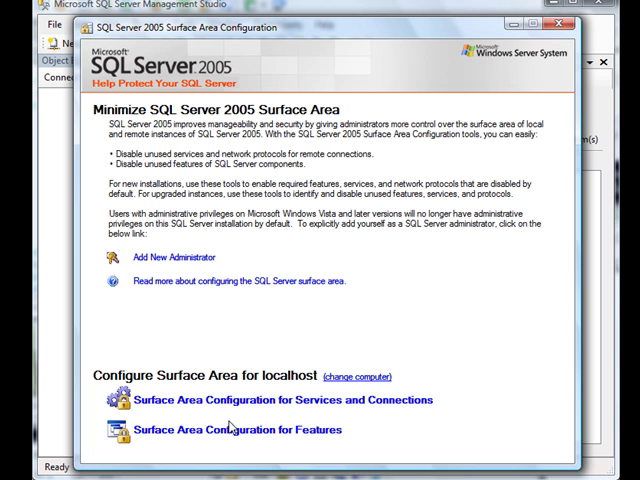
pyautogui.moveTo(270, 400)
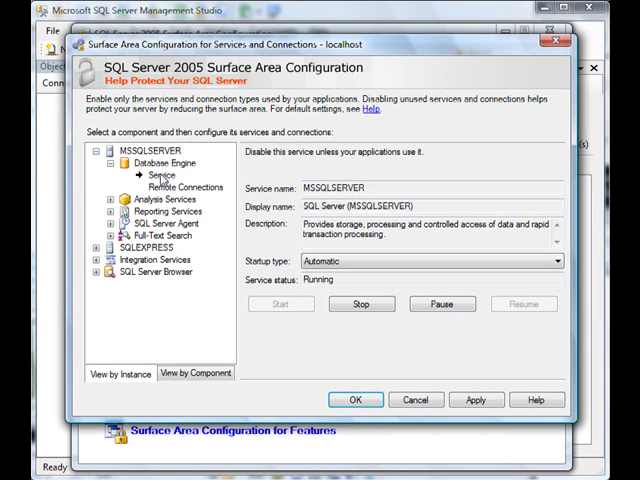
pyautogui.moveTo(172, 192)
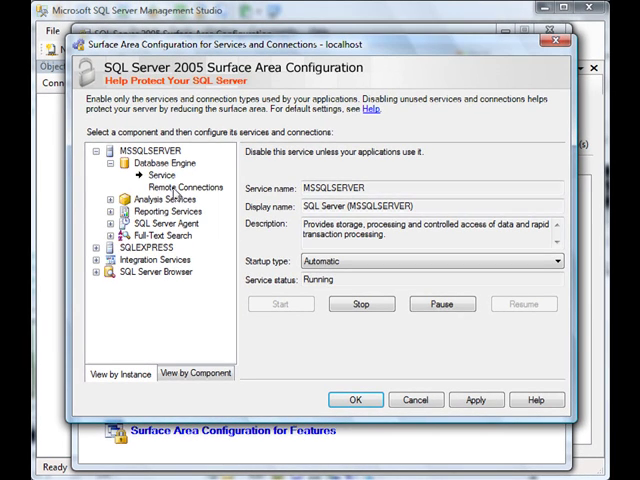
# Set Database Engine Remote Connections to 'Local and remote connections' using TCP/IP only.
pyautogui.click(180, 188)
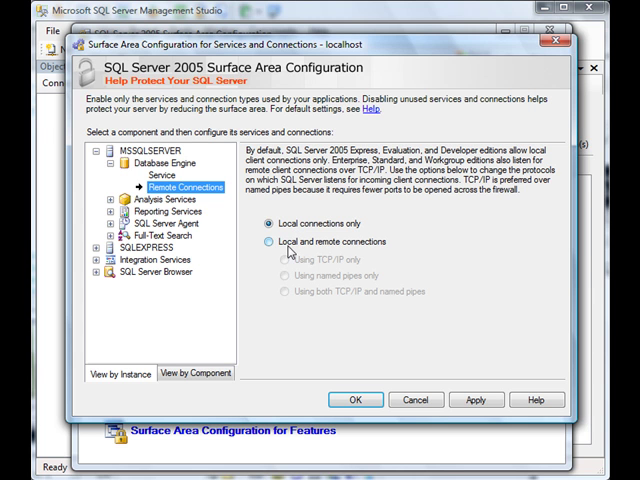
pyautogui.click(268, 242)
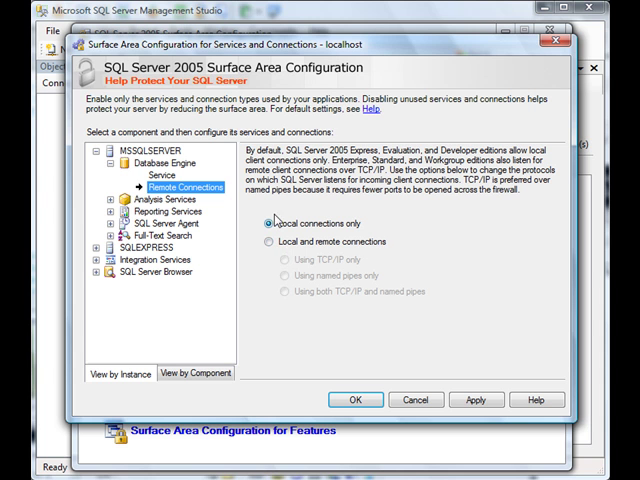
pyautogui.click(276, 246)
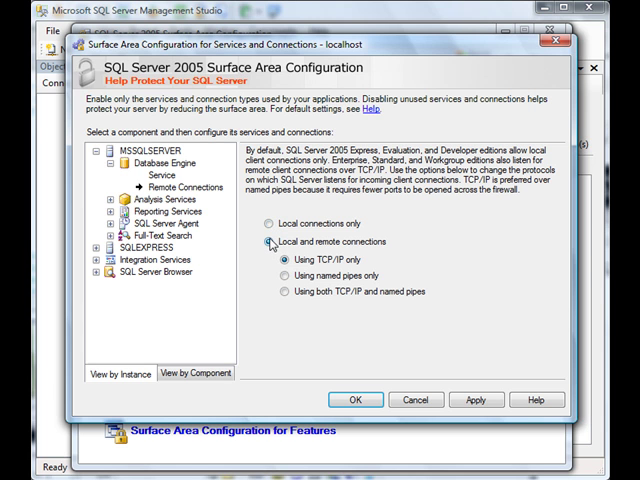
pyautogui.moveTo(272, 246)
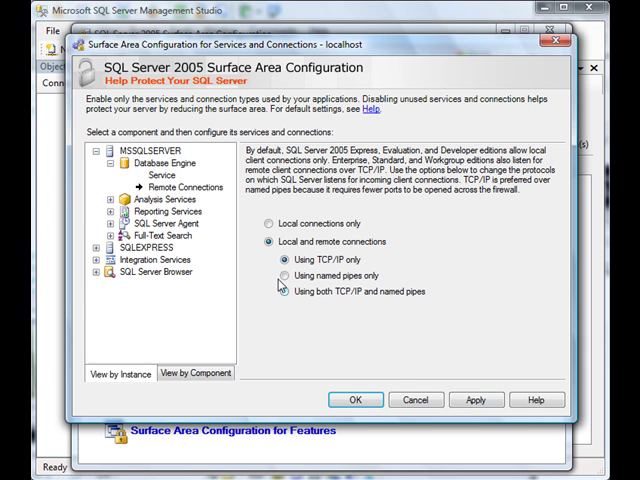
pyautogui.click(146, 176)
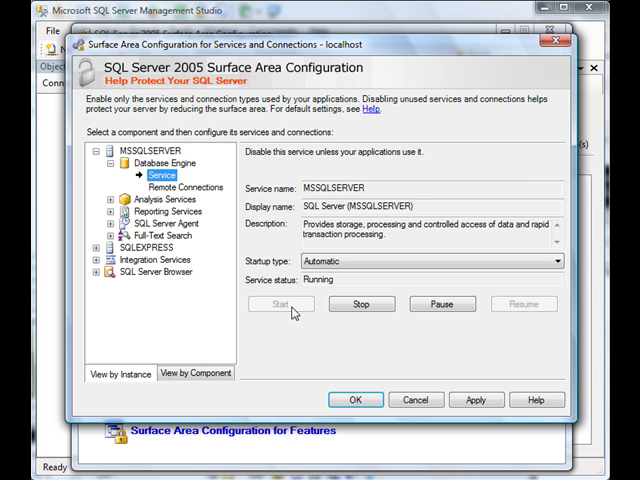
pyautogui.moveTo(416, 400)
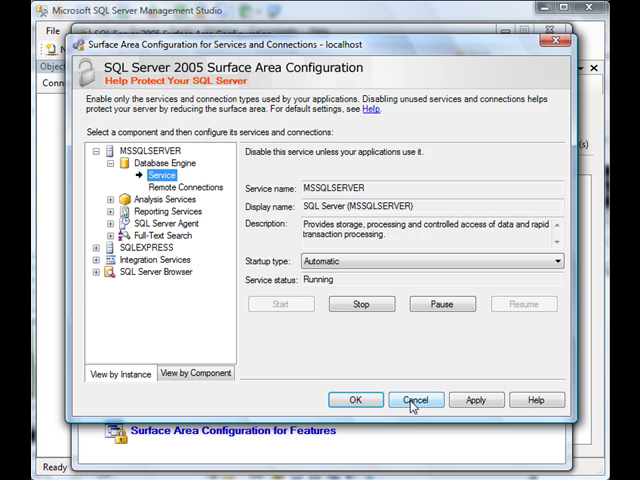
# Cancel out of the Services and Connections window, returning to Management Studio.
pyautogui.click(416, 400)
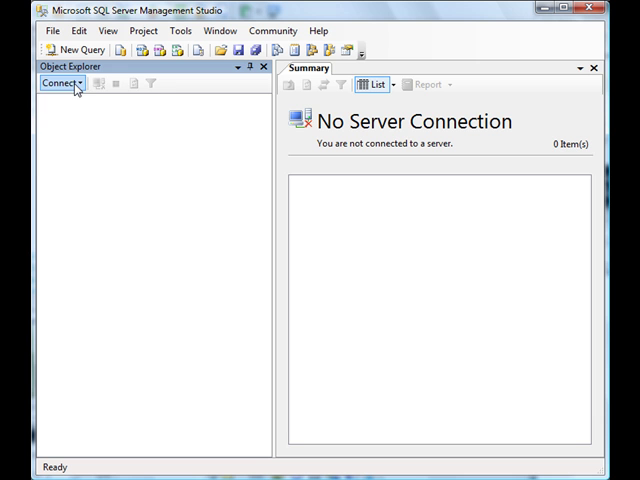
# Start a Database Engine connection from Object Explorer's Connect list.
pyautogui.click(56, 84)
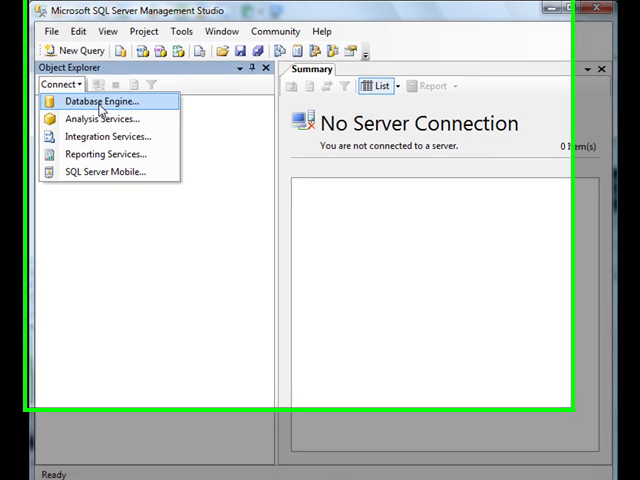
pyautogui.click(98, 100)
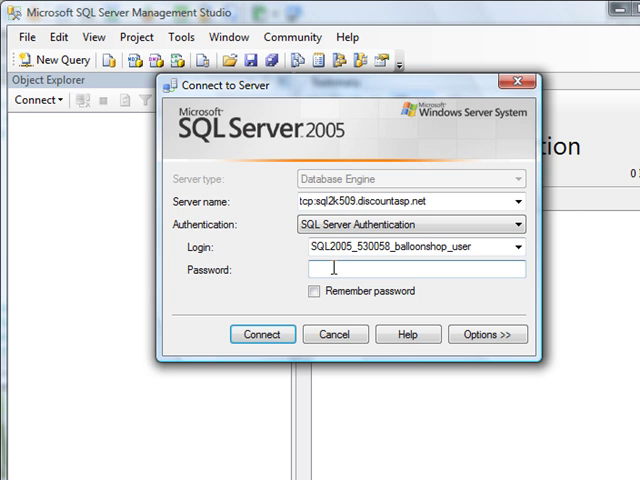
# Enter the password and connect to tcp:sql2k509.discountasp.net with SQL Server Authentication.
pyautogui.write('password')
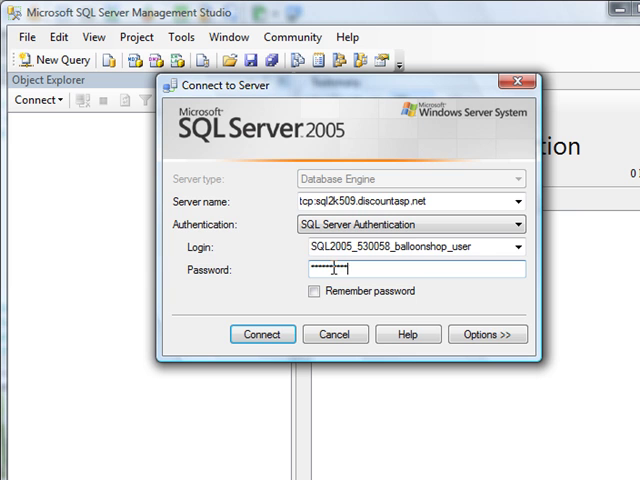
pyautogui.click(262, 334)
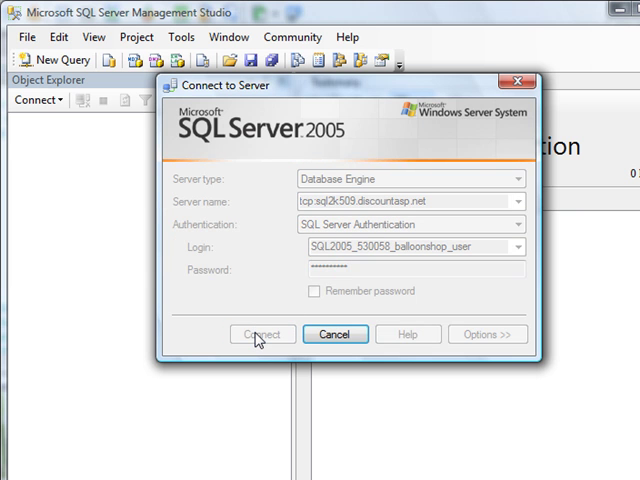
pyautogui.moveTo(298, 348)
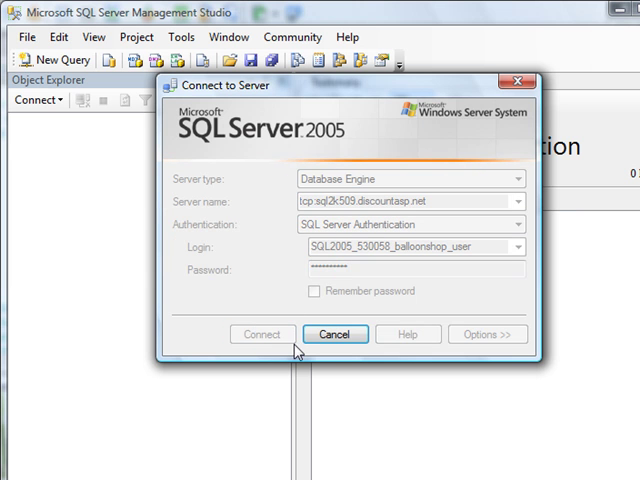
pyautogui.click(336, 334)
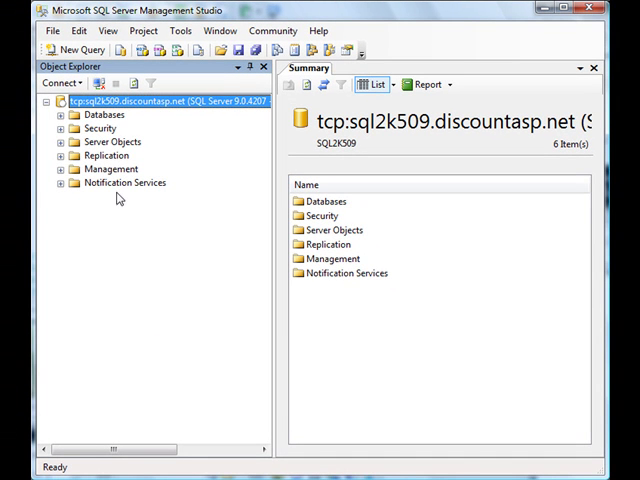
pyautogui.moveTo(214, 138)
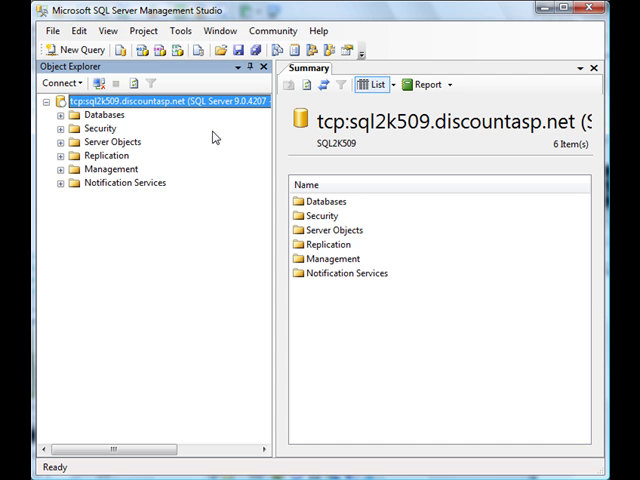